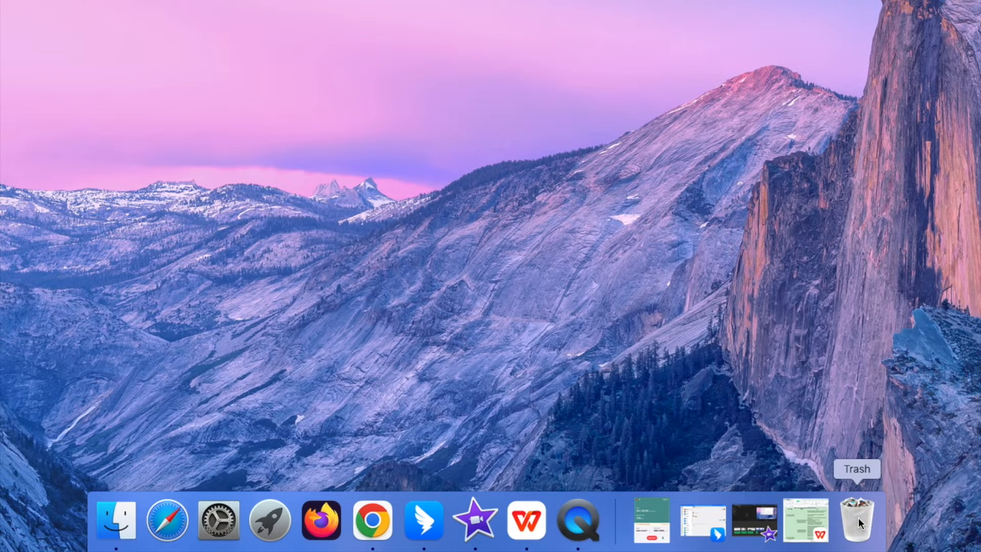
# Step: Inspect script.rar in the Trash, then head to cisdem.com to get Cisdem Data Recovery
pyautogui.click(858, 519)
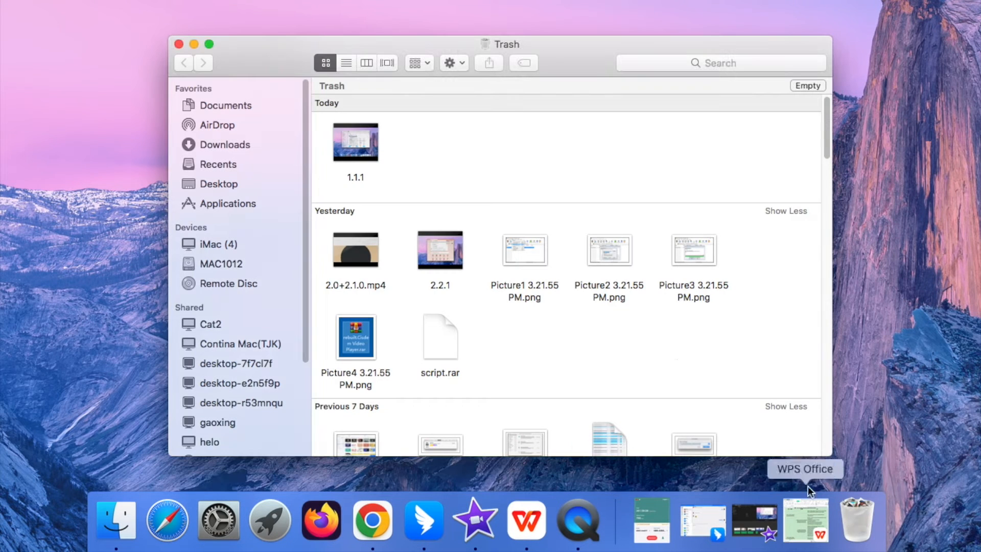
pyautogui.moveTo(441, 339)
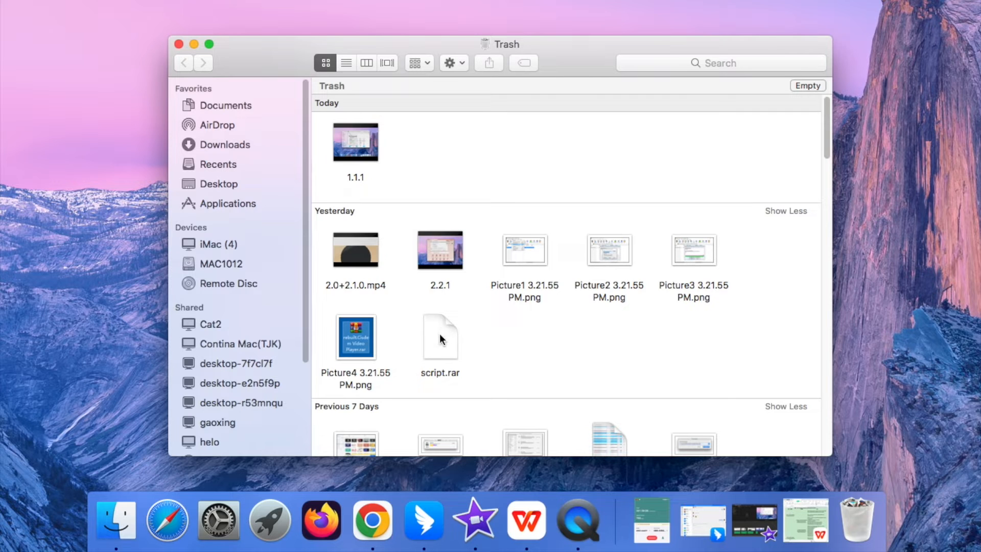
pyautogui.click(439, 338)
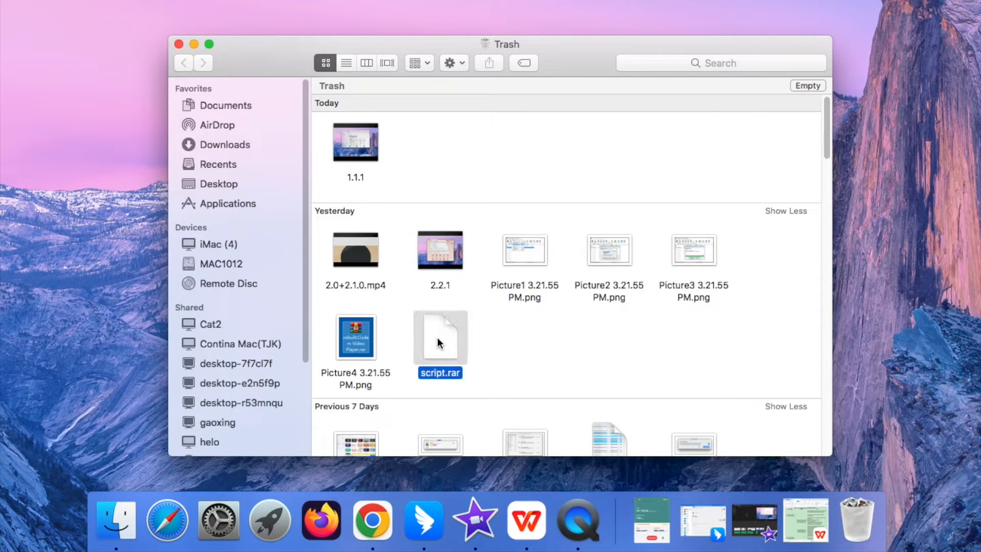
pyautogui.rightClick(439, 339)
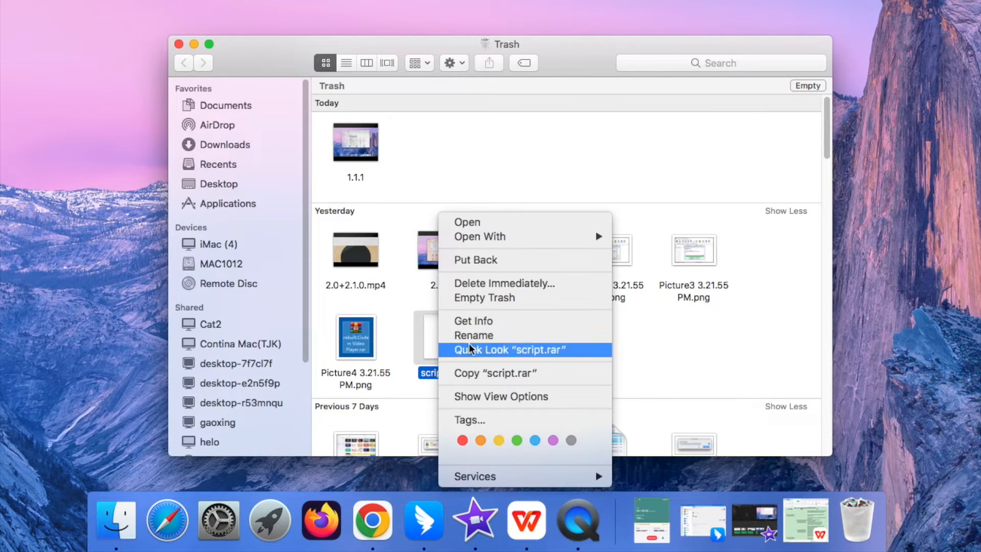
pyautogui.moveTo(475, 260)
pyautogui.write('cisde')
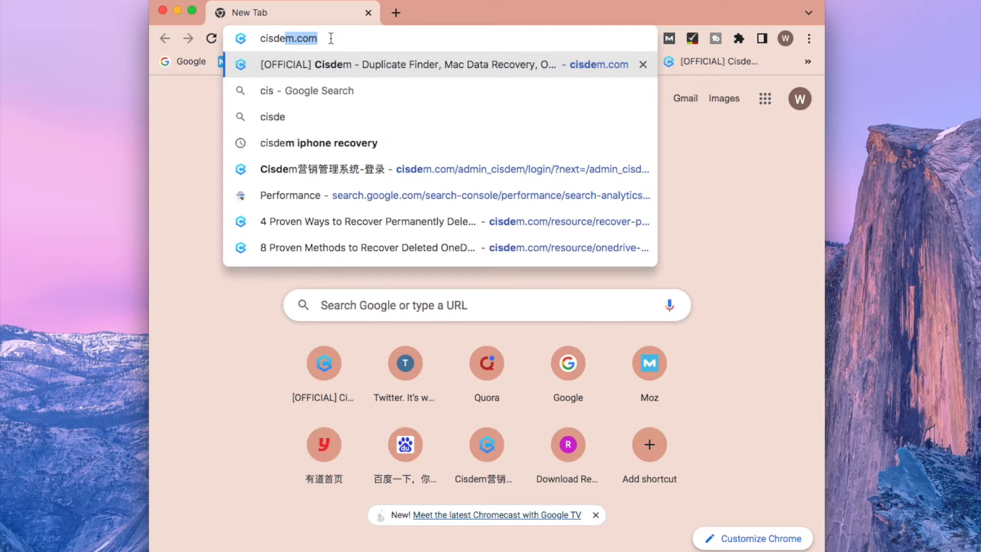
pyautogui.click(438, 65)
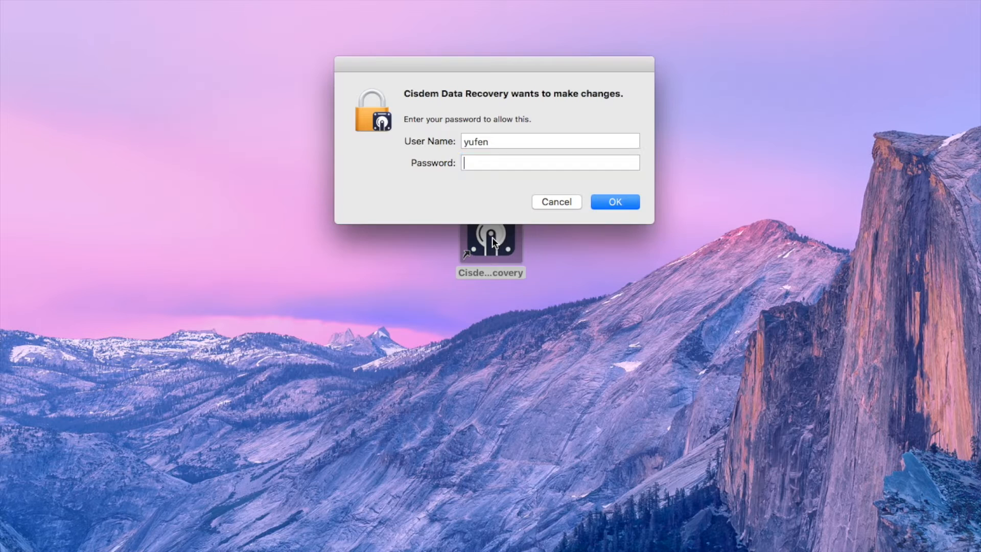
# Step: Authorize and launch Cisdem Data Recovery, then scan the MAC1012 volume for lost files
pyautogui.click(556, 201)
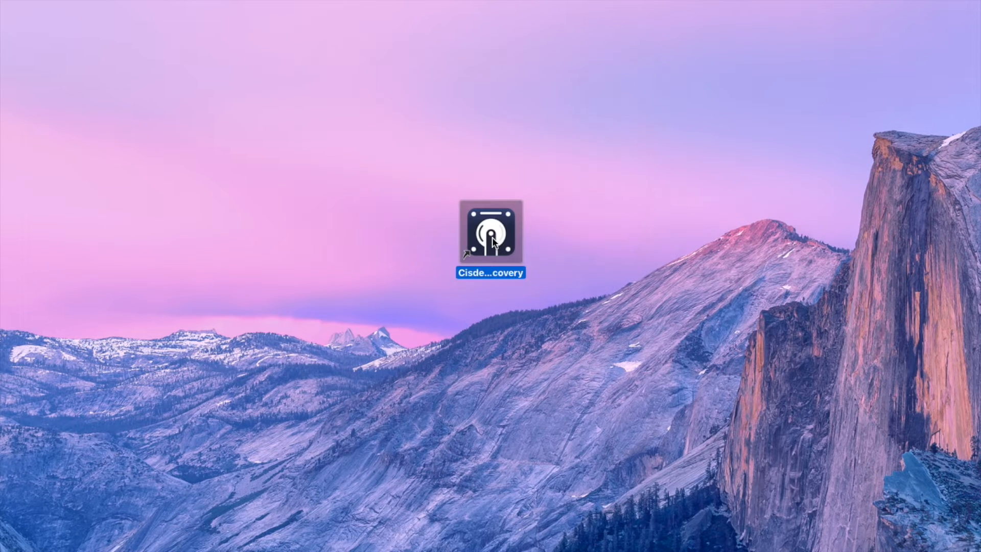
pyautogui.doubleClick(490, 233)
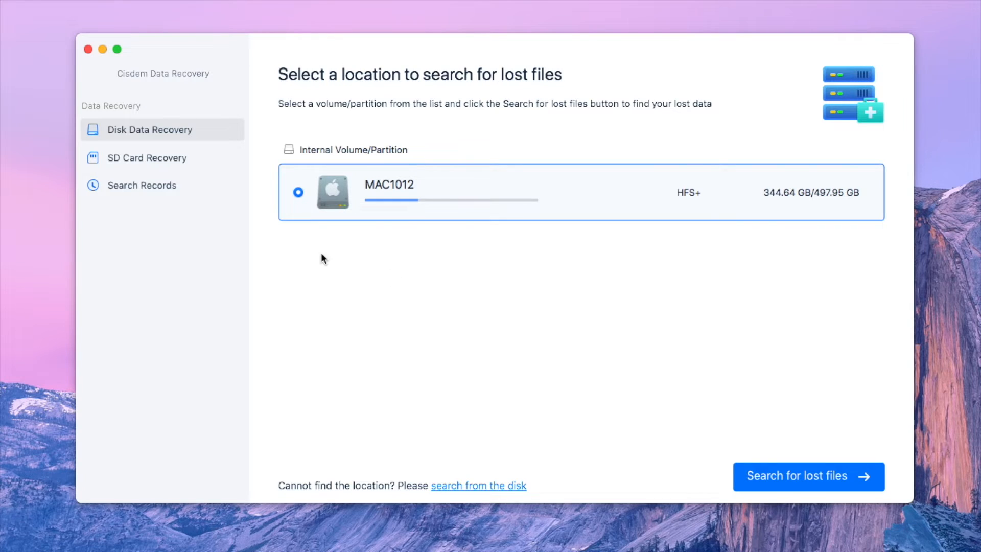
pyautogui.moveTo(131, 118)
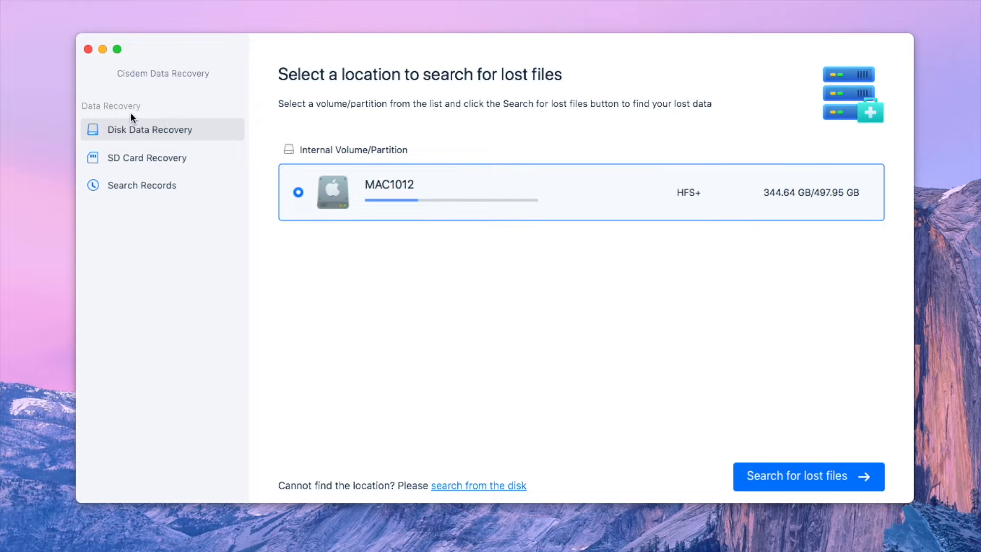
pyautogui.moveTo(478, 181)
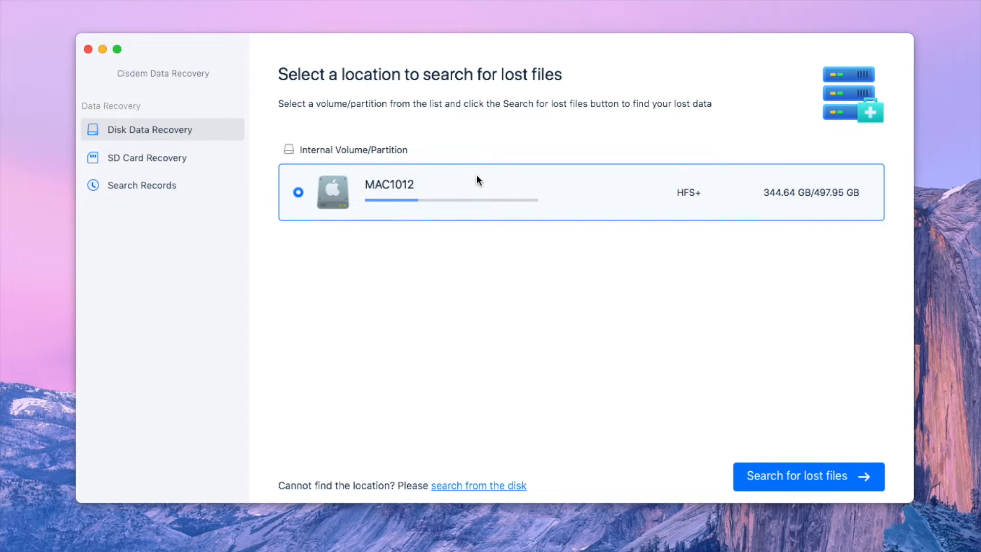
pyautogui.moveTo(462, 179)
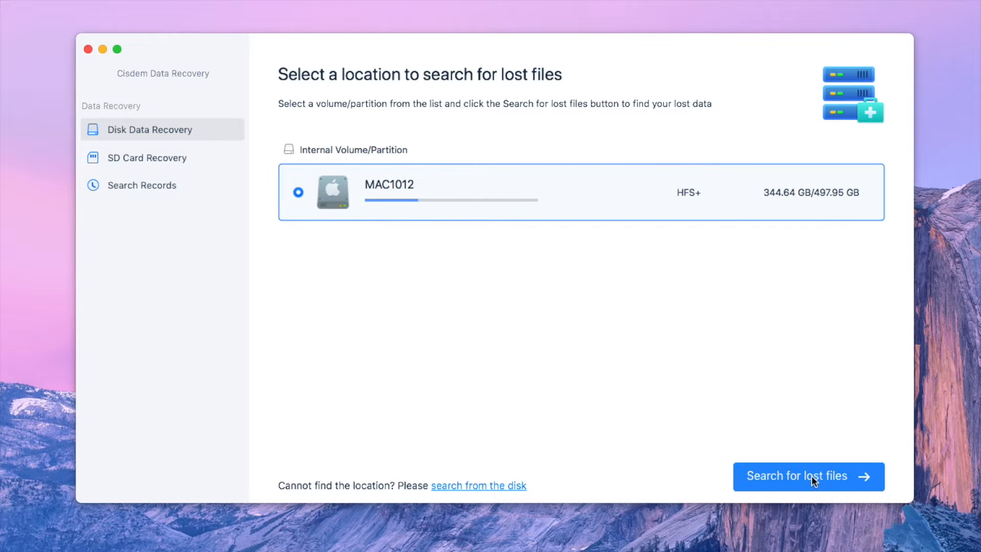
pyautogui.click(807, 476)
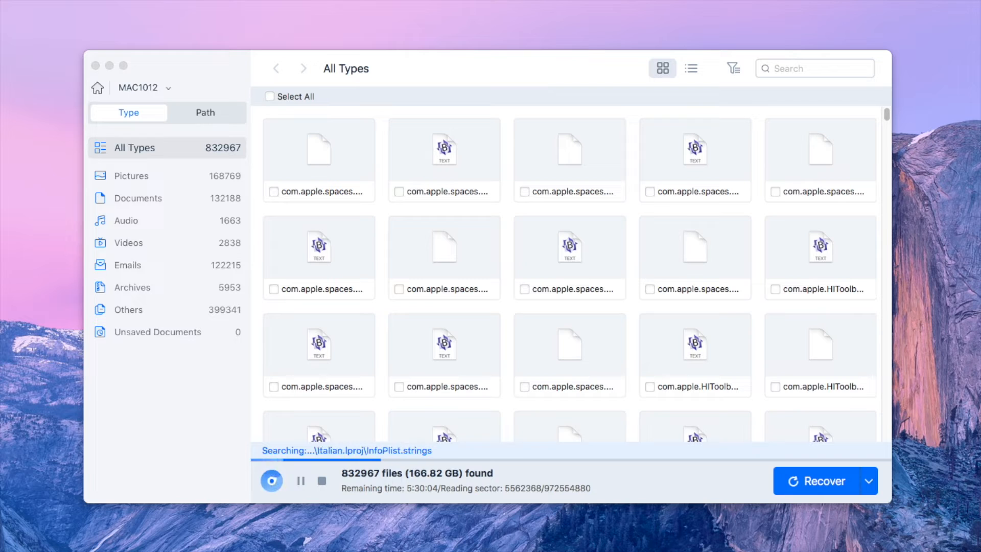
# Step: Filter the Archives results by .rar and tick a found script.rar file
pyautogui.click(132, 288)
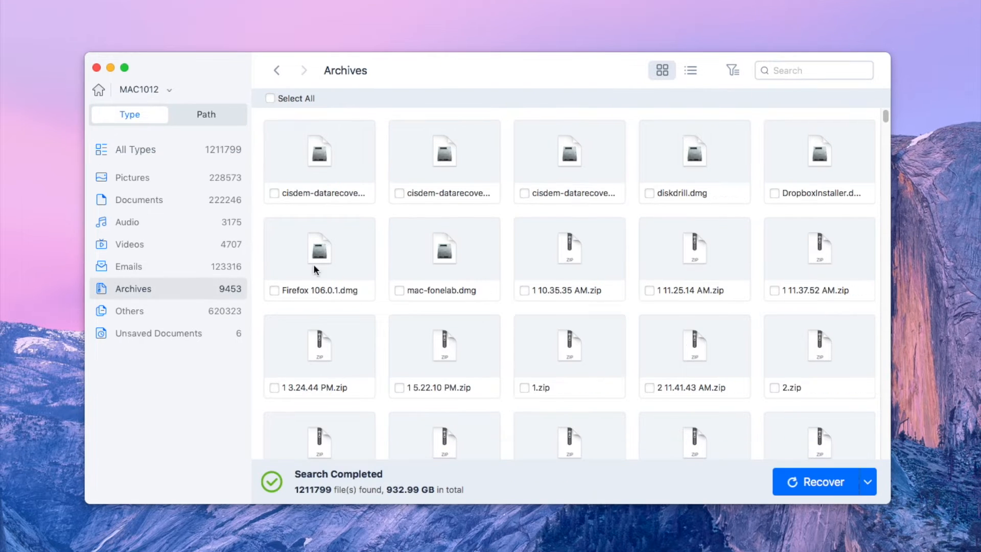
pyautogui.write('.rar')
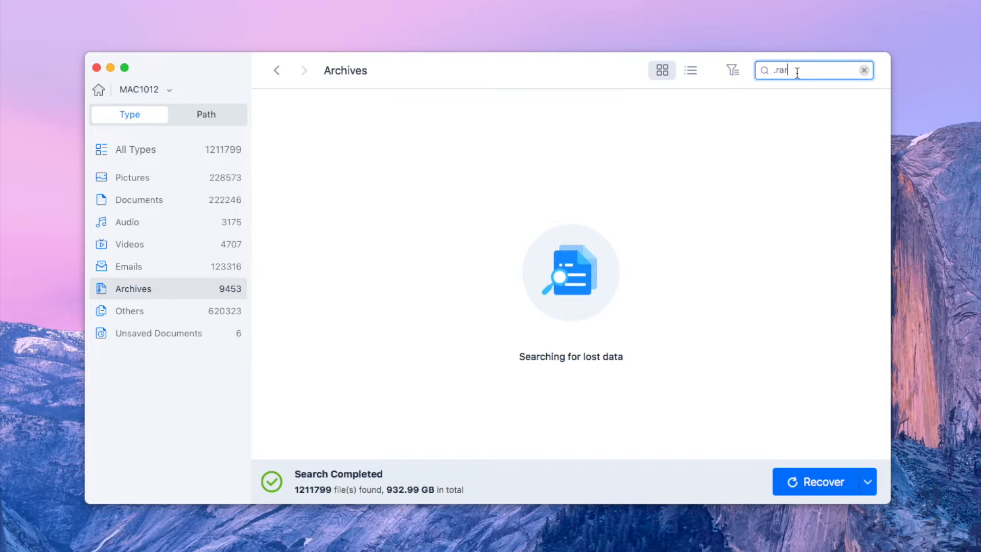
pyautogui.press('Return')
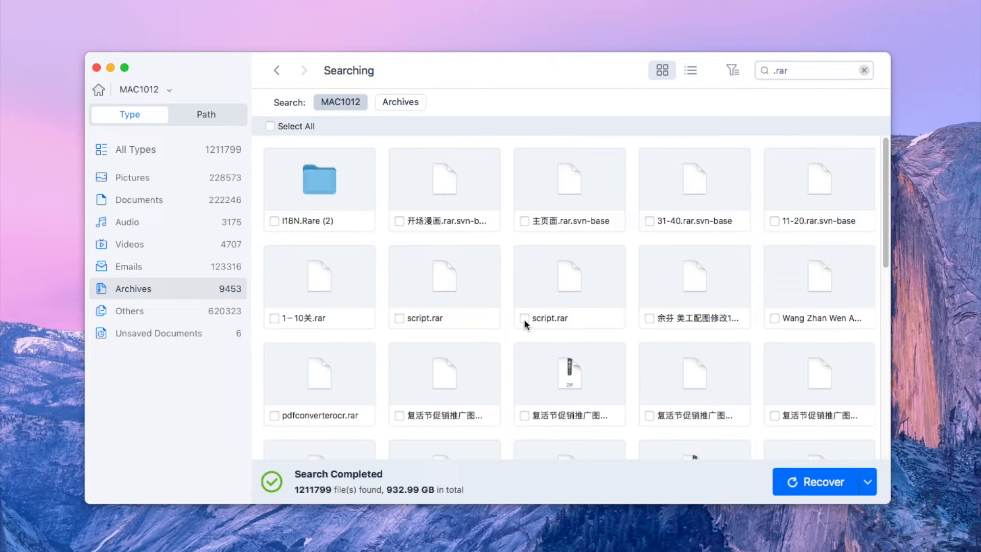
pyautogui.click(524, 318)
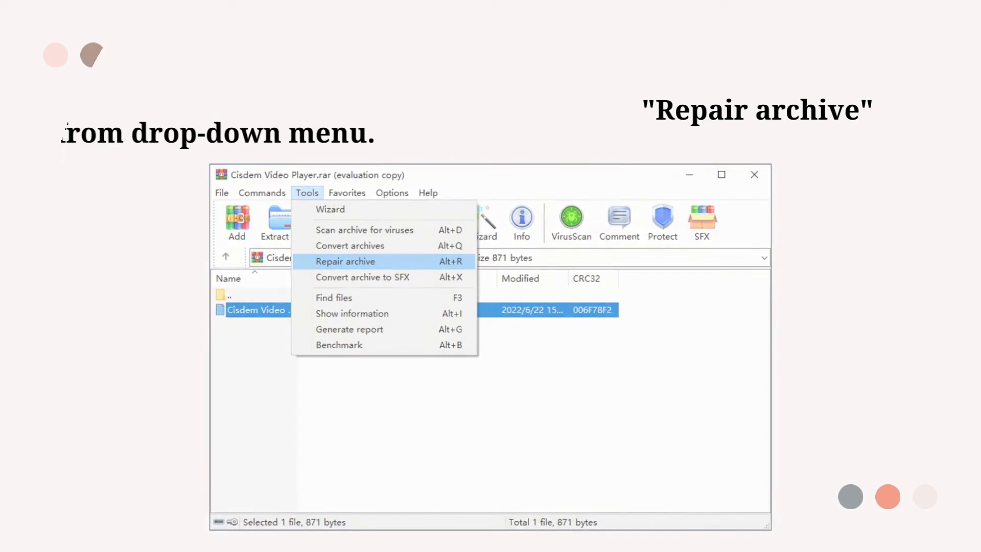
# Step: Repair Cisdem Video Player.rar in WinRAR, saving the copy to the public Desktop folder
pyautogui.click(344, 261)
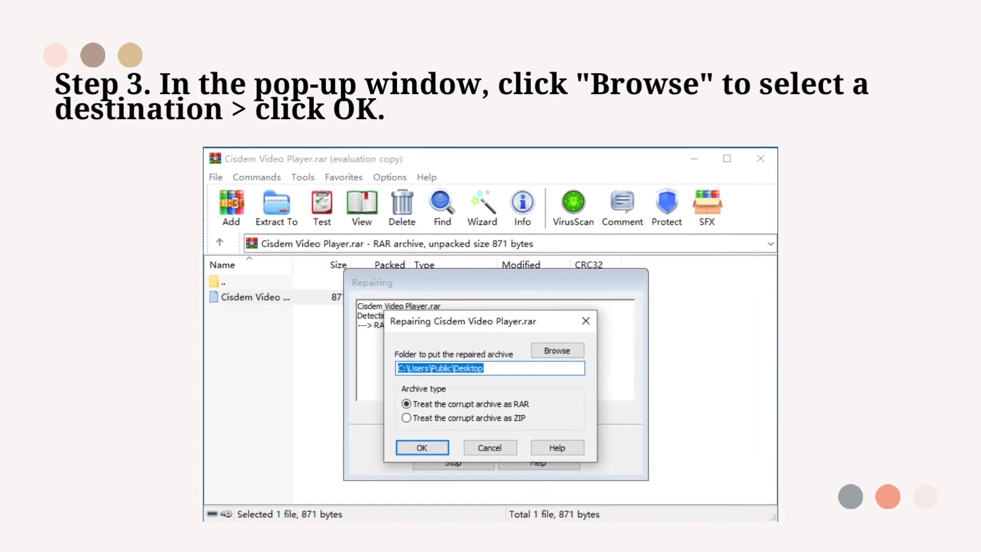
pyautogui.click(421, 447)
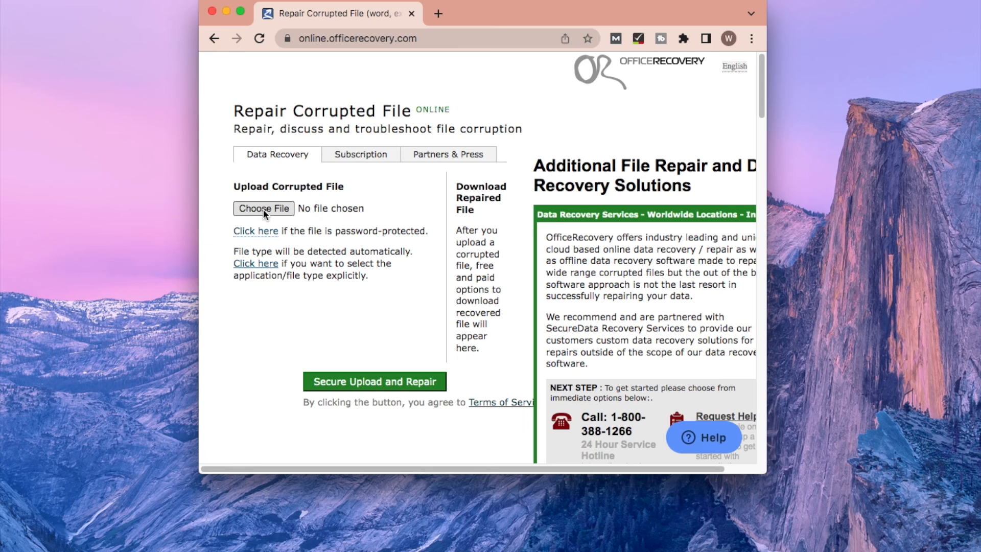
# Step: Choose script.rar from the Desktop and submit it for Secure Upload and Repair
pyautogui.click(264, 207)
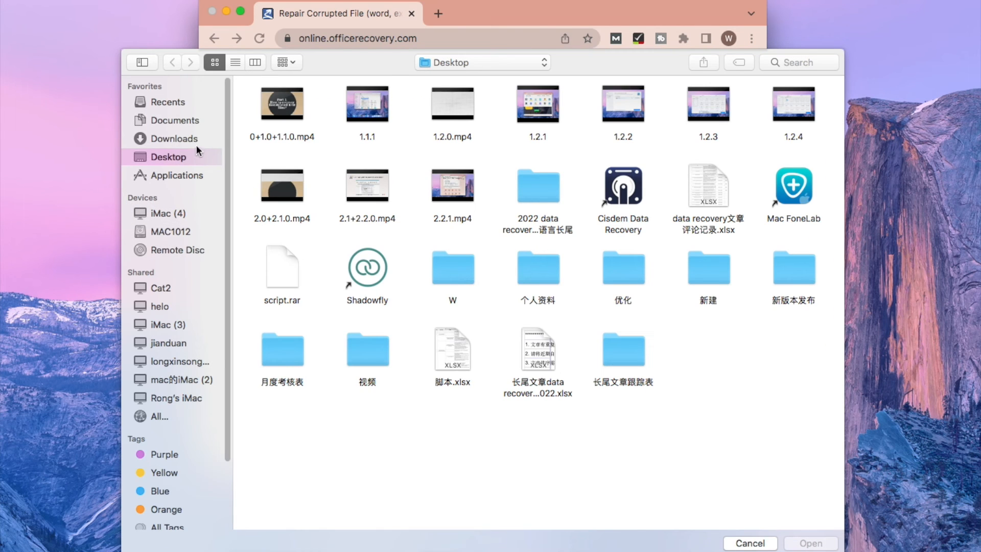
pyautogui.click(282, 266)
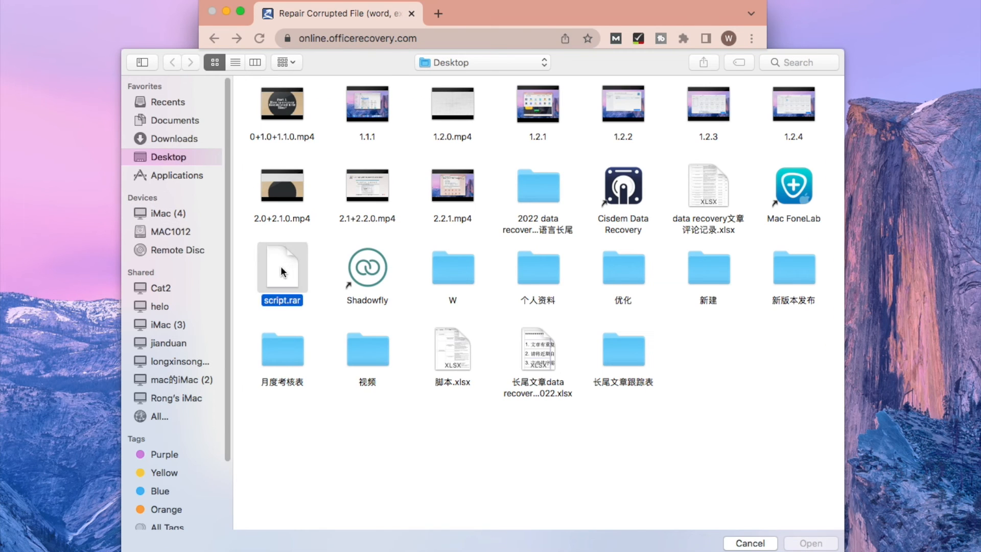
pyautogui.click(811, 542)
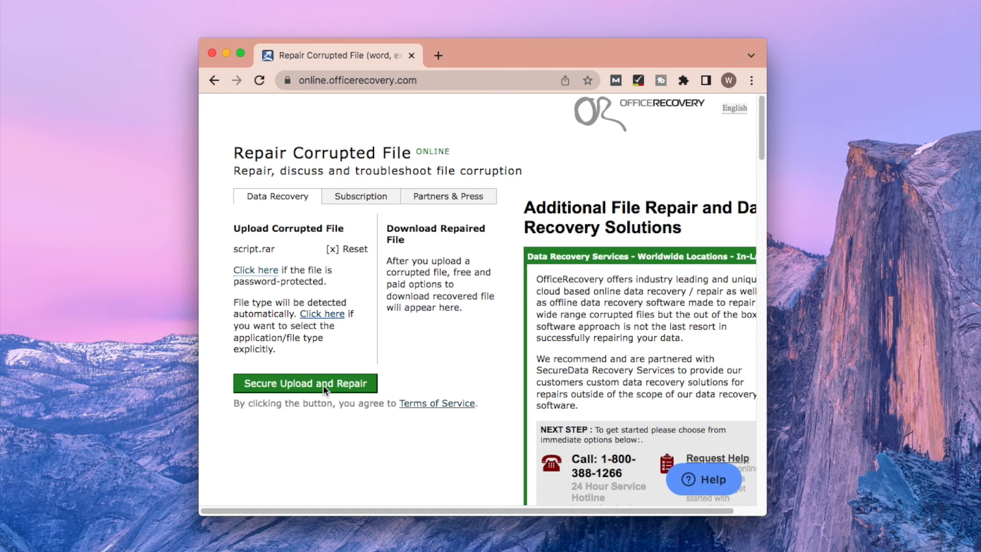
pyautogui.click(306, 384)
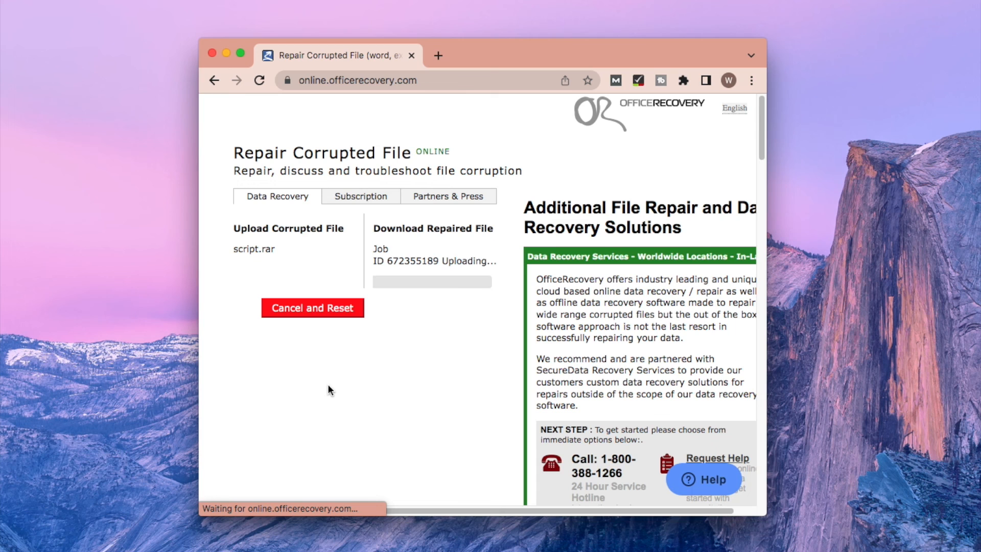